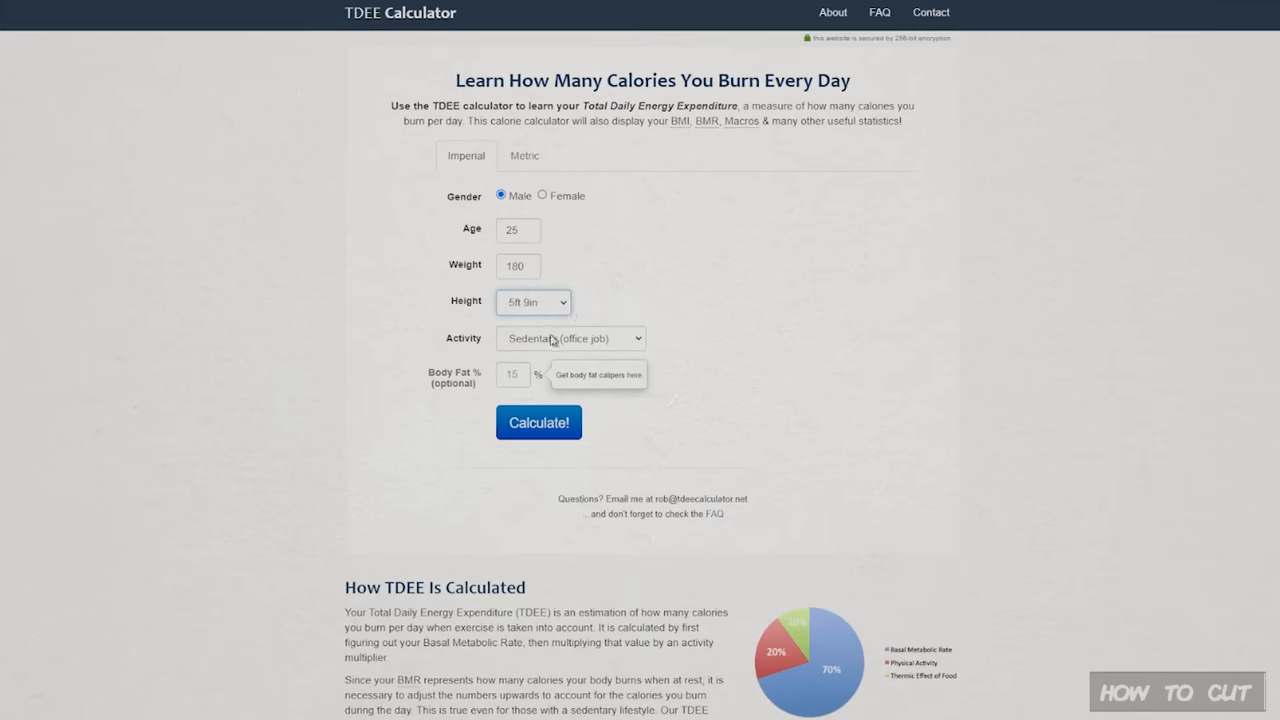
Calculate maintenance calories for the 25-year-old 180 lb male: 2,897/day, 20,279/week, BMI 26.6
click(538, 422)
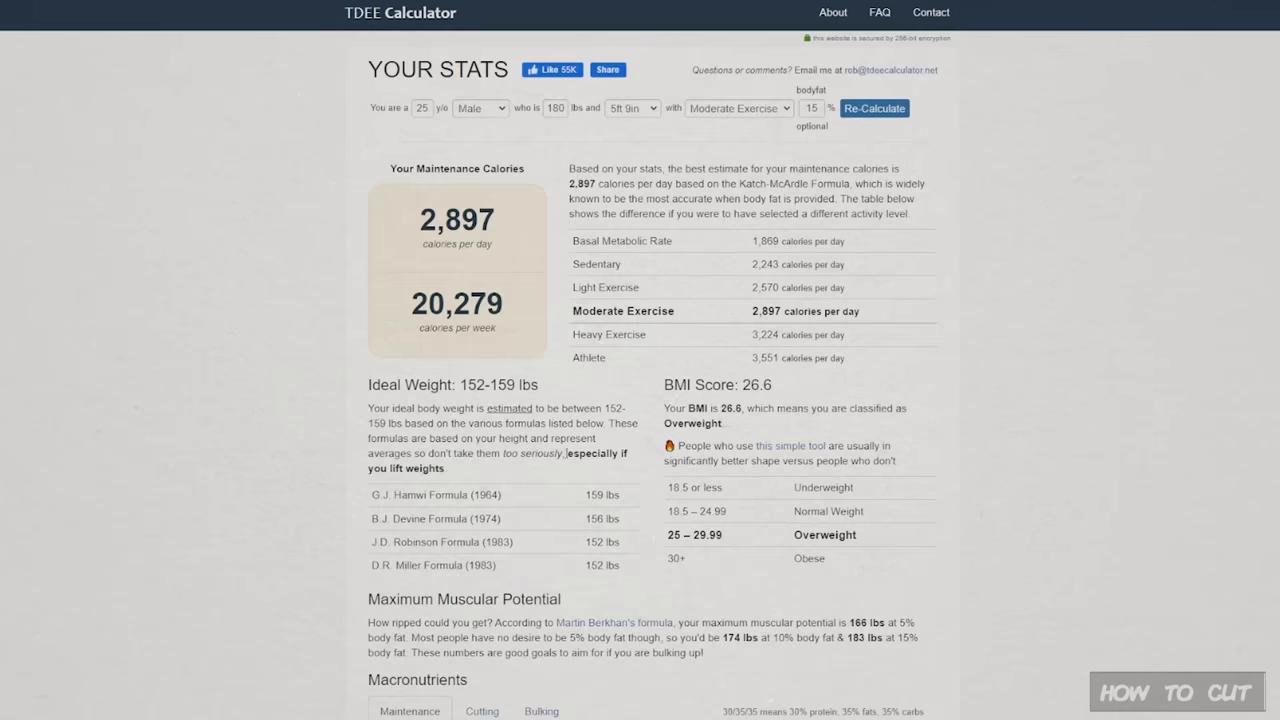